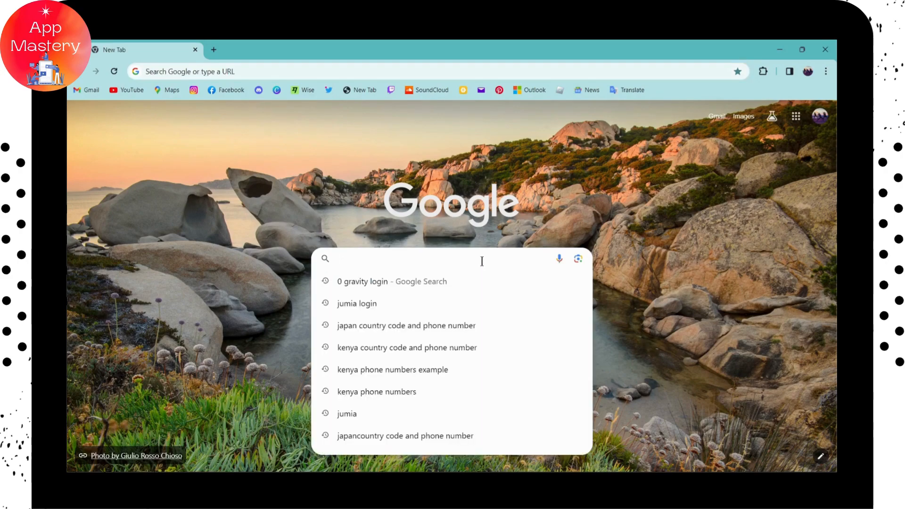
# - Search Google for 'eero router login' and load the 'Login - Eero' result
pyautogui.write('eero router login')
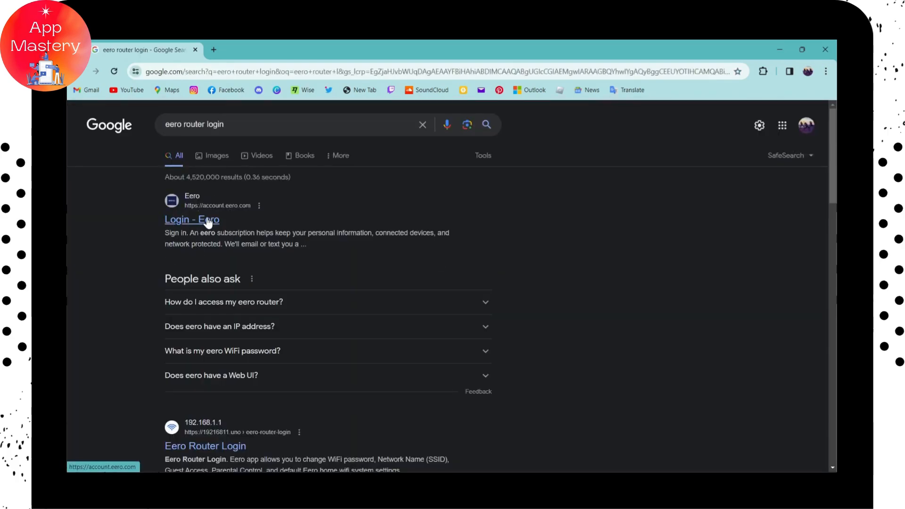
pyautogui.click(191, 220)
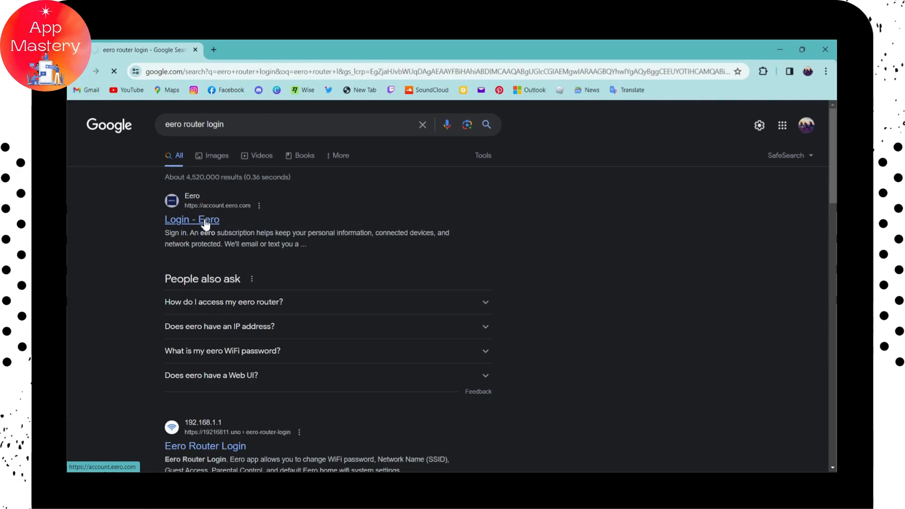
pyautogui.click(192, 219)
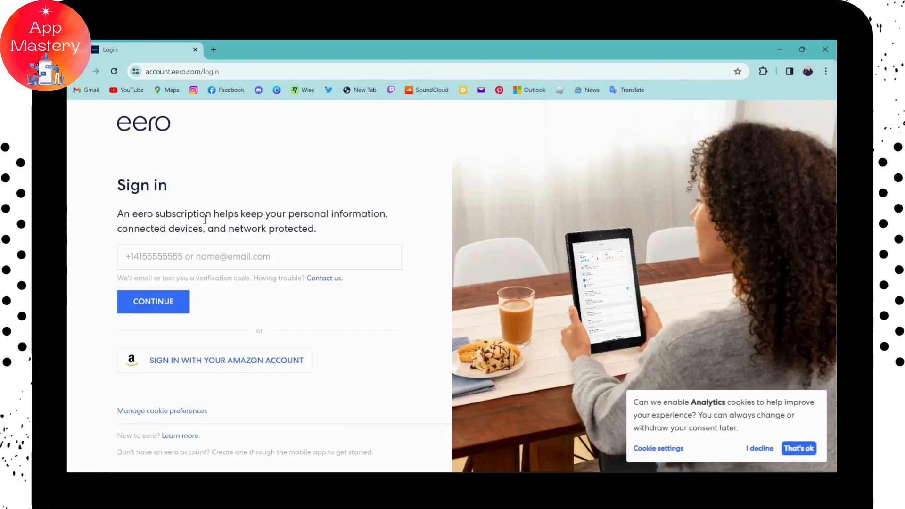
pyautogui.moveTo(206, 198)
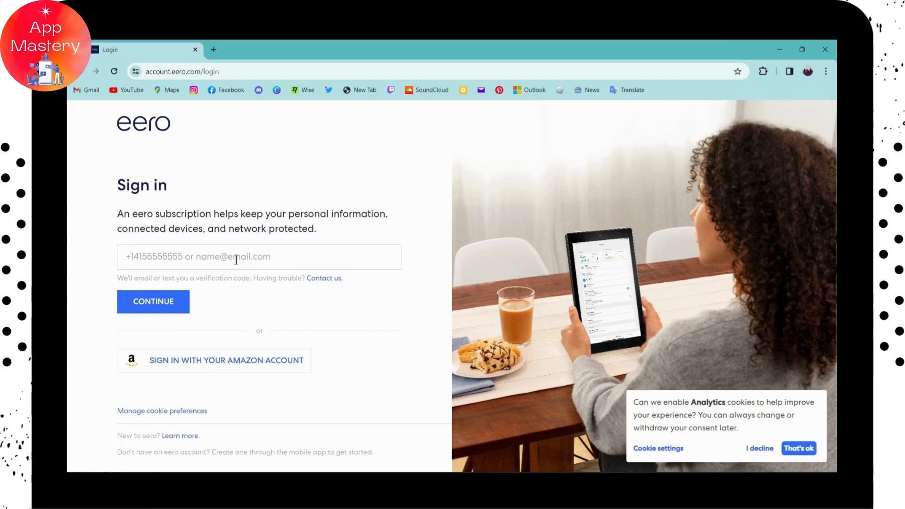
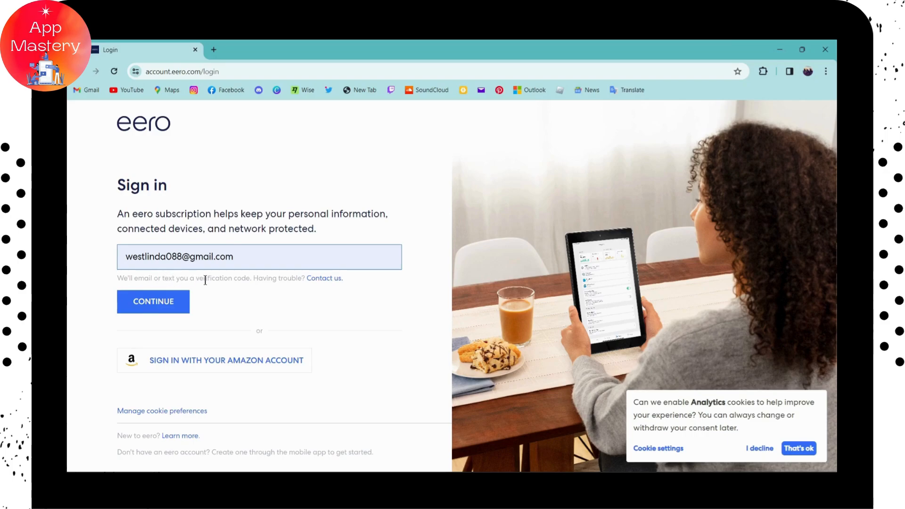
pyautogui.moveTo(201, 293)
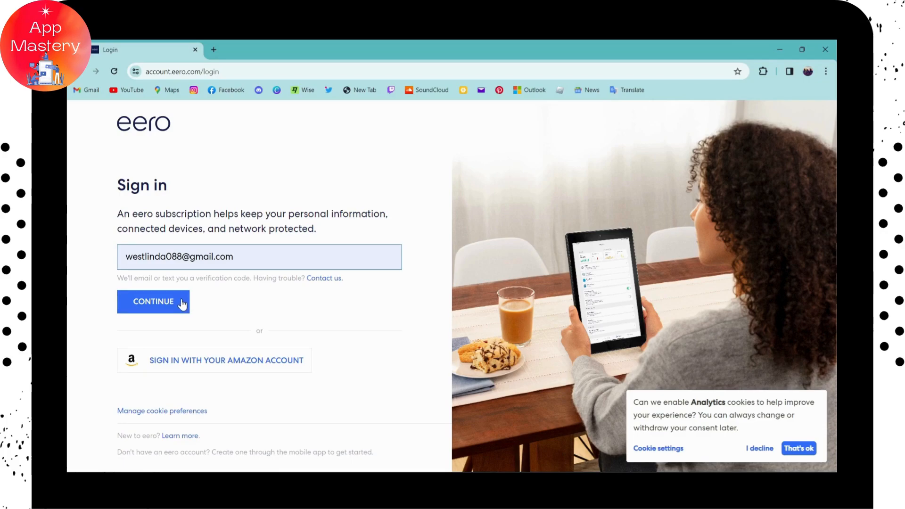
pyautogui.moveTo(196, 369)
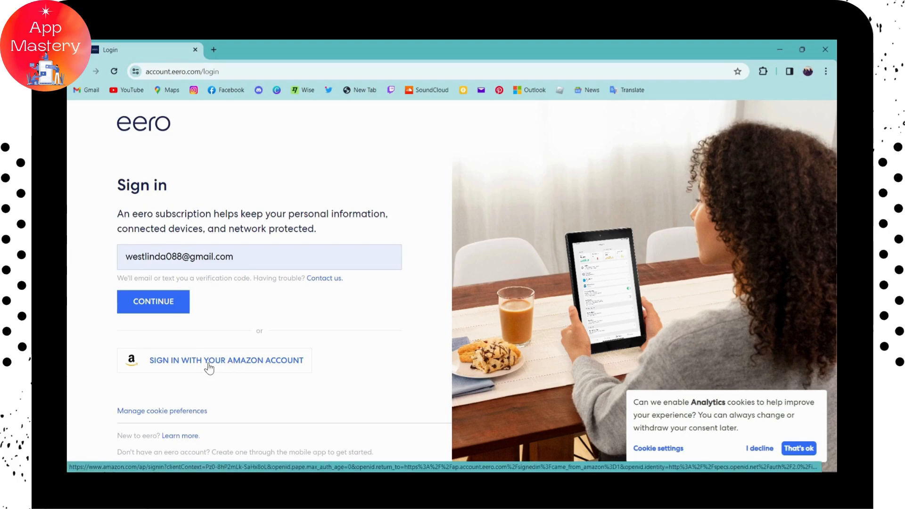
pyautogui.click(213, 361)
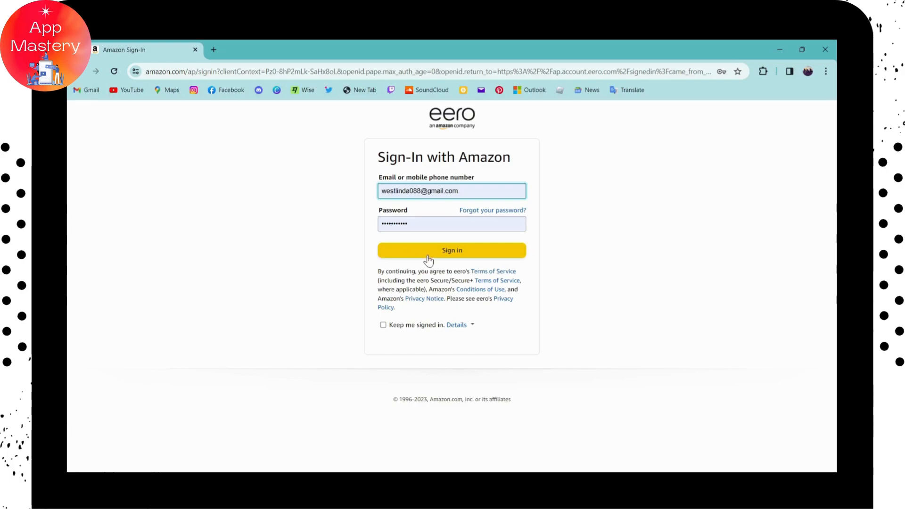
# - Submit the filled-in email and password on Amazon Sign-In, then go back to the eero login page
pyautogui.click(451, 250)
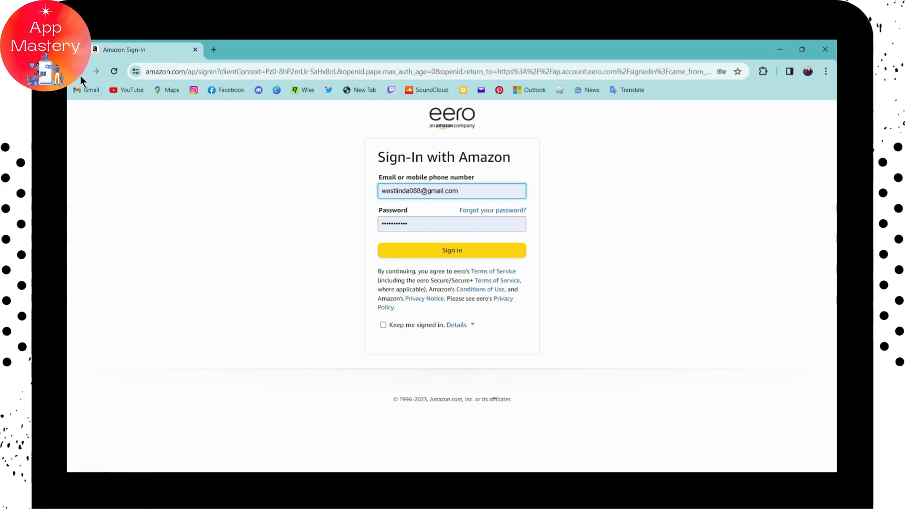
pyautogui.click(452, 250)
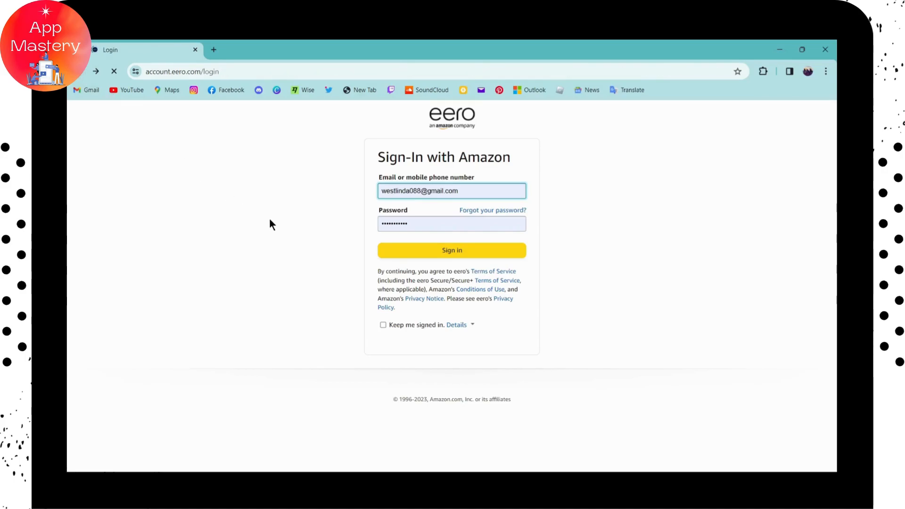